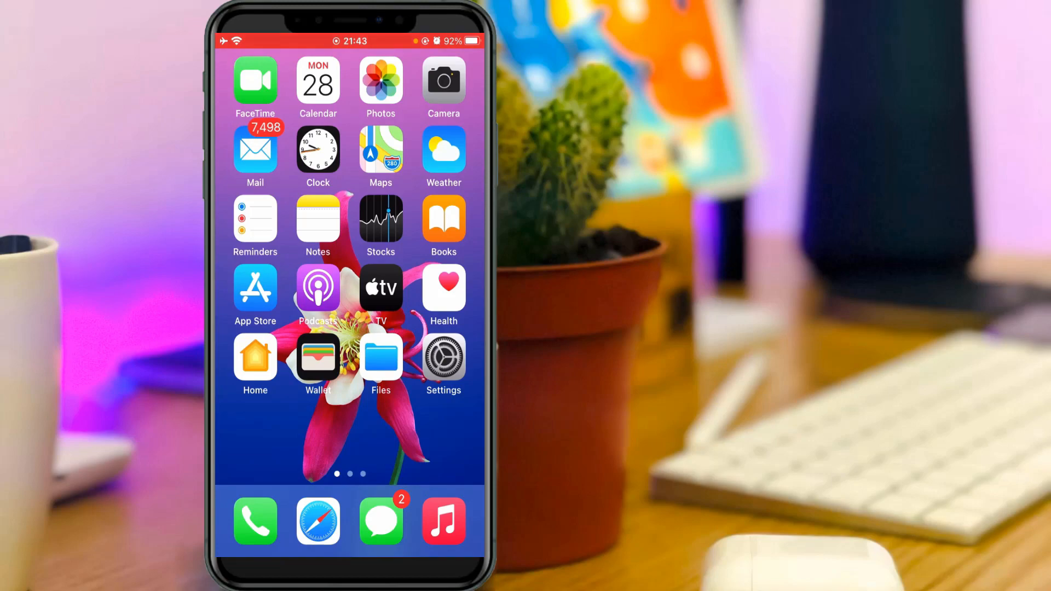
From the home screen, go into Settings and the Apple ID account page
click(443, 357)
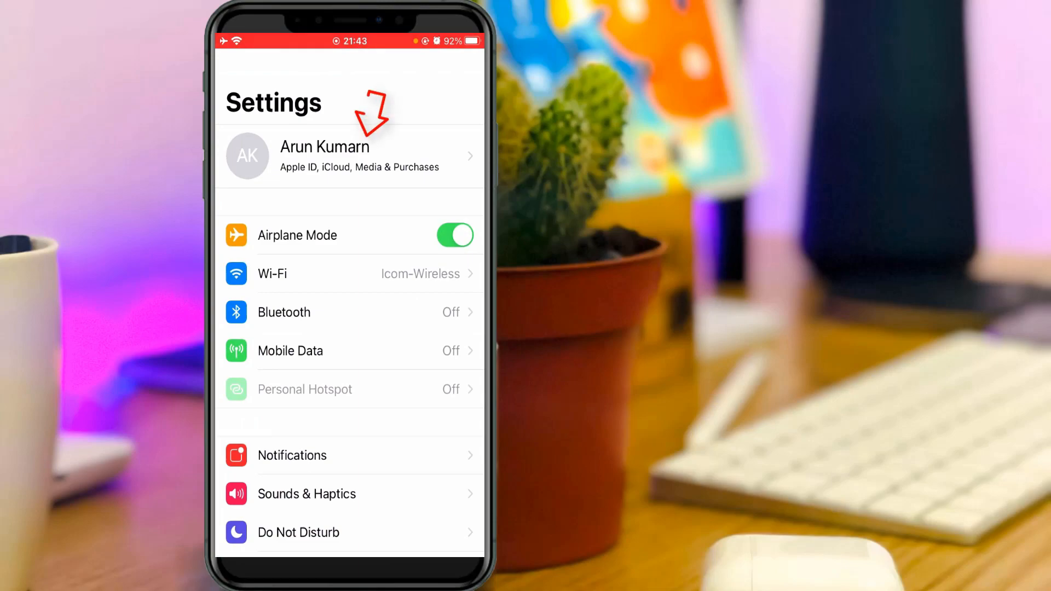
click(351, 155)
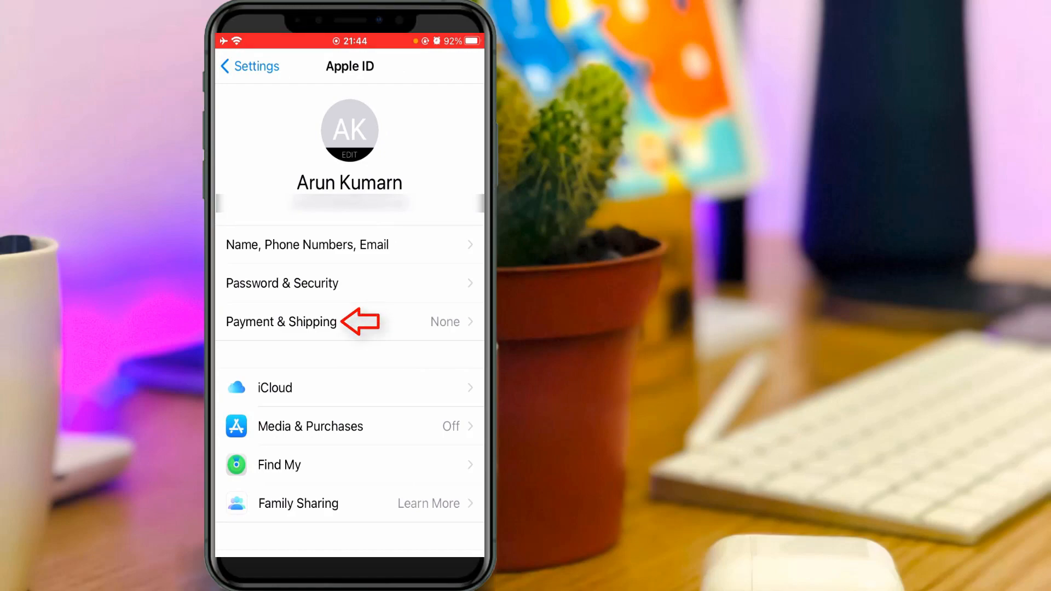
Reach the empty Add Payment Method form via Payment & Shipping
click(282, 322)
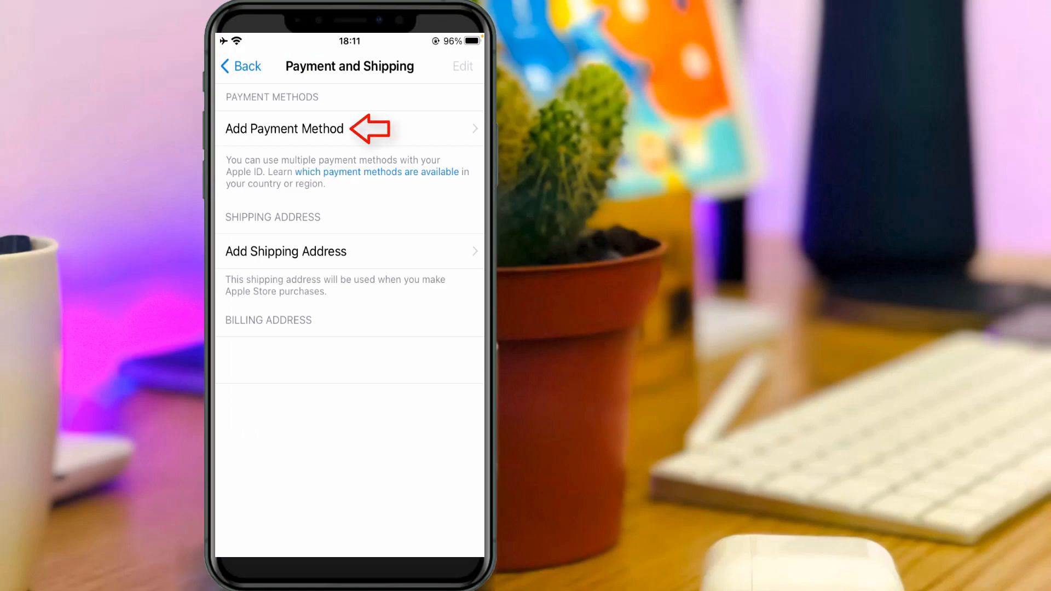
click(284, 129)
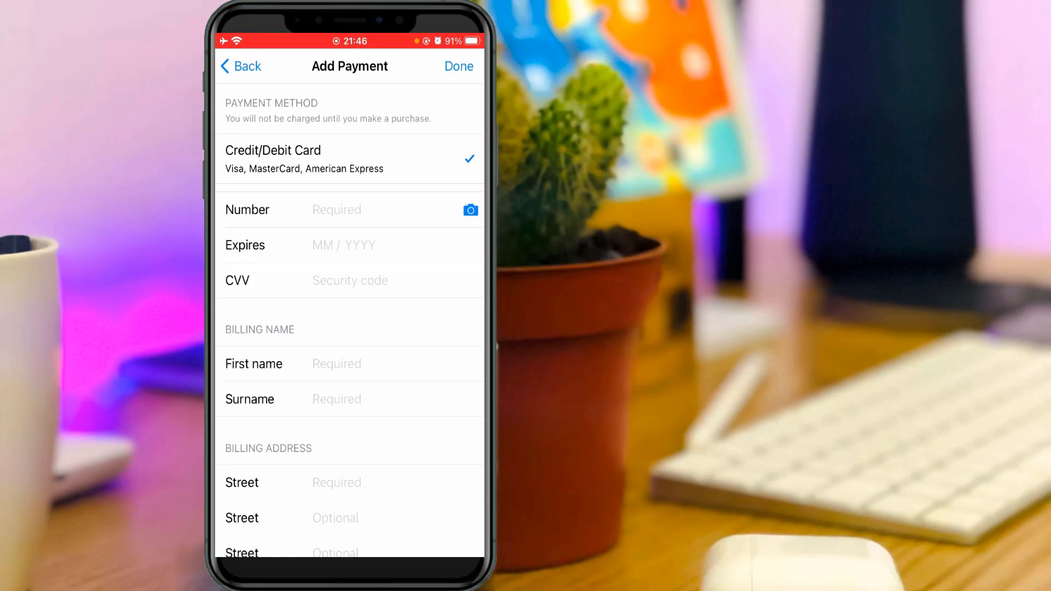
Enter billing name Arun with the Ramnad, Tamil Nadu, India address and save it
text(Arun)
text(Kumar)
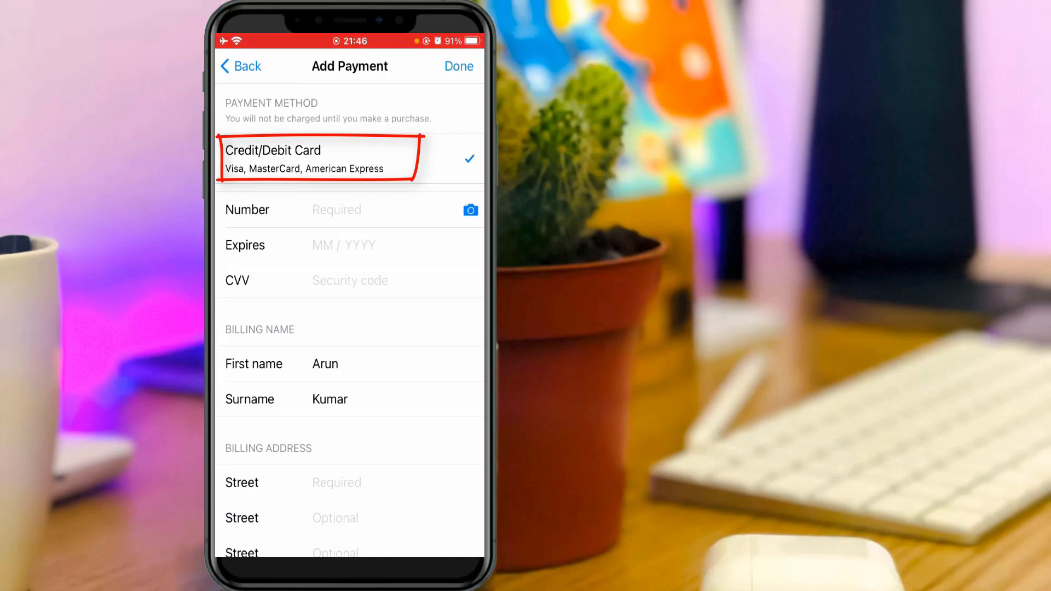
scroll(down, 3)
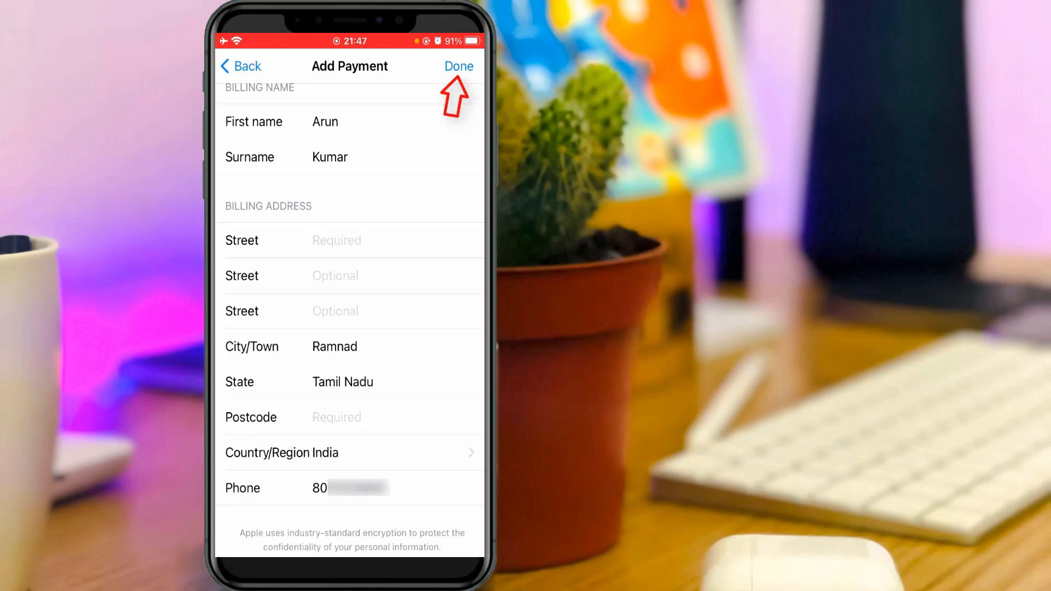
click(457, 67)
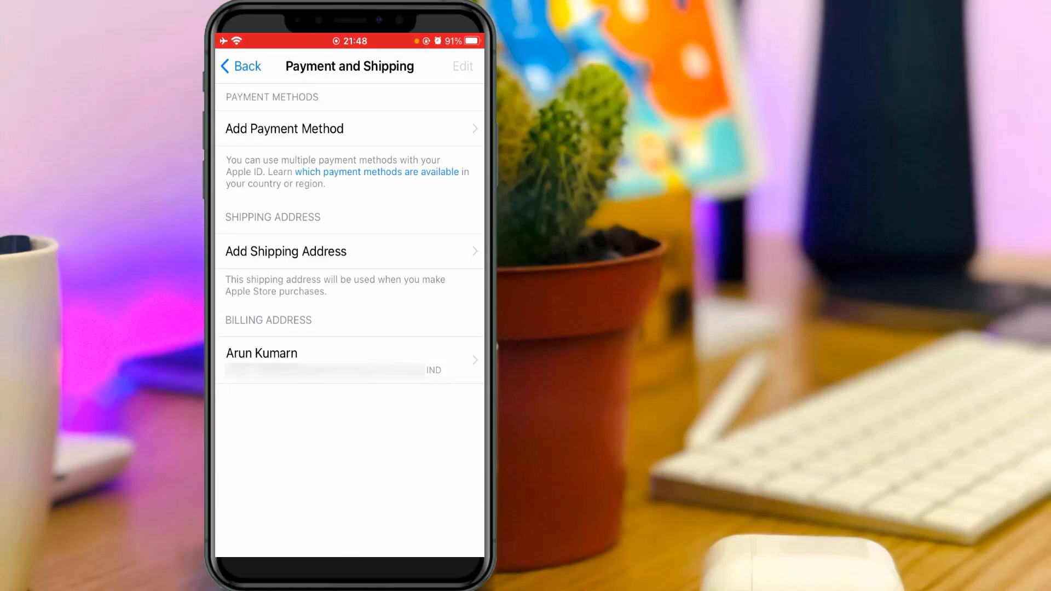
Go back out of the Apple ID page and exit Settings to the home screen
click(240, 66)
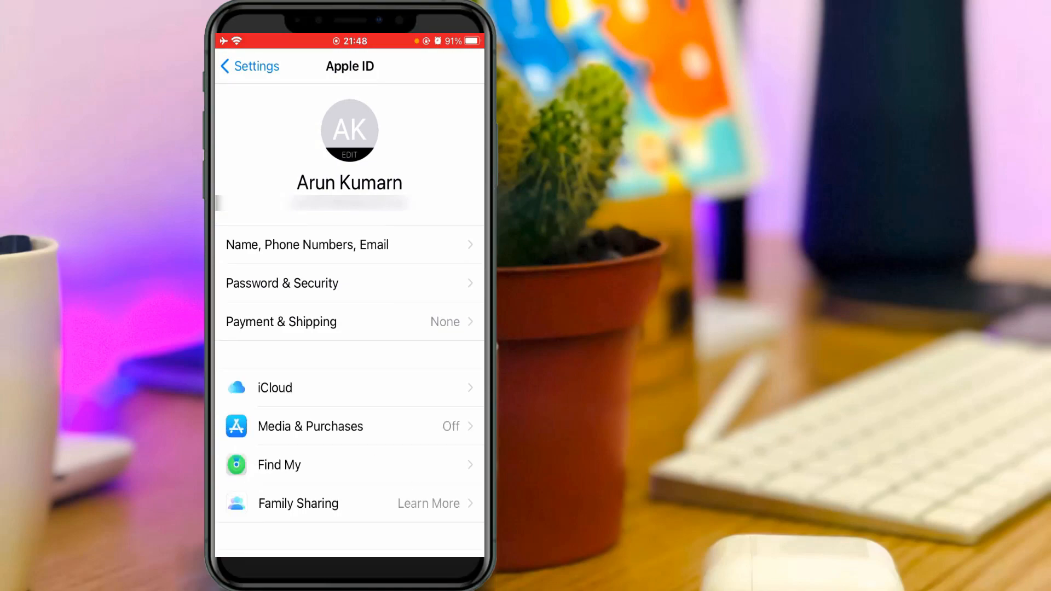
click(310, 426)
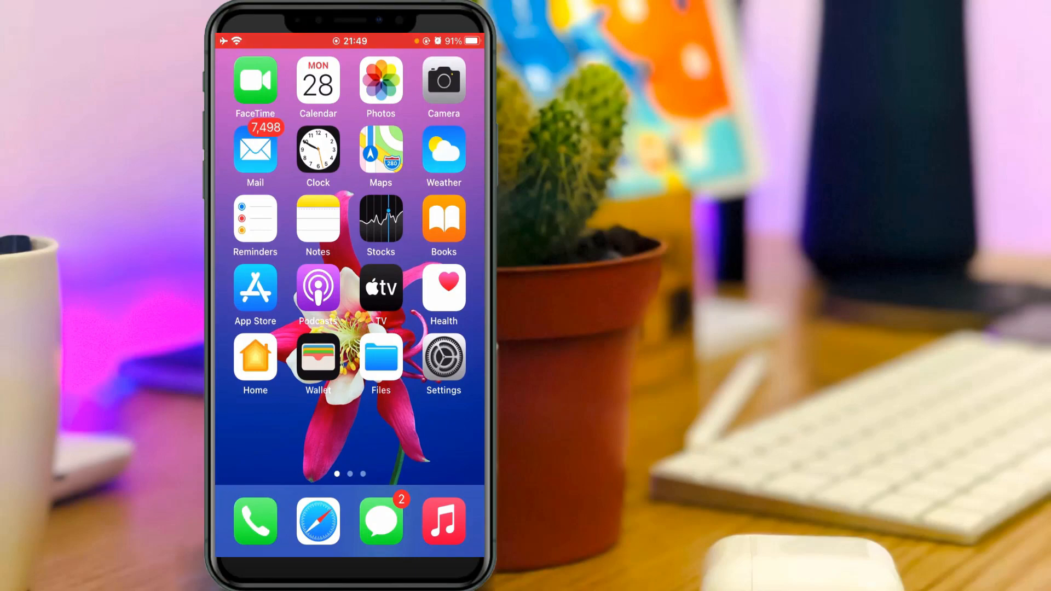
Get TuneIn Radio: News & Sports in the App Store until it shows OPEN
click(317, 287)
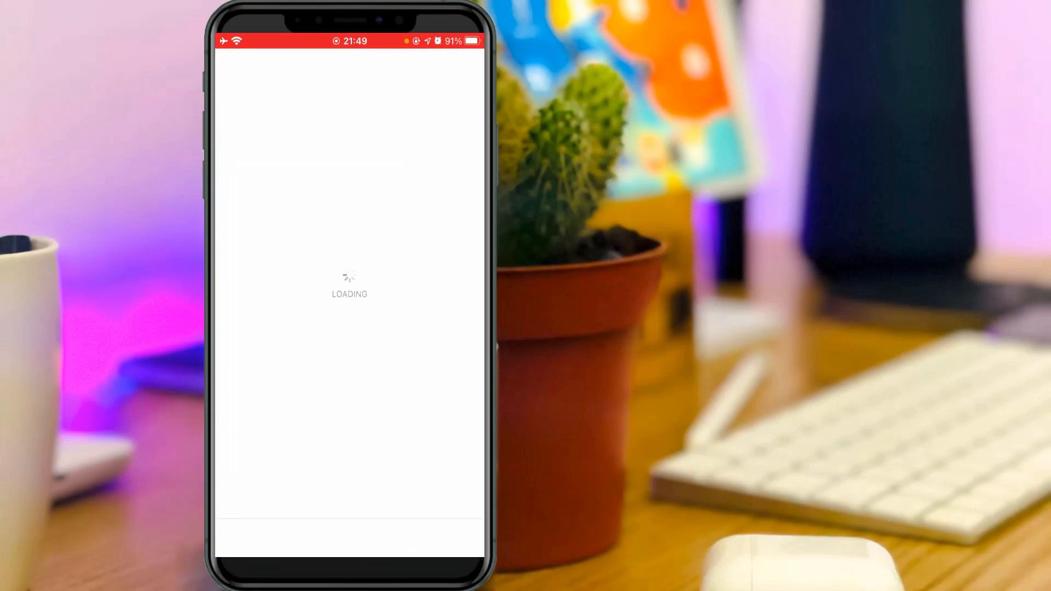
click(349, 539)
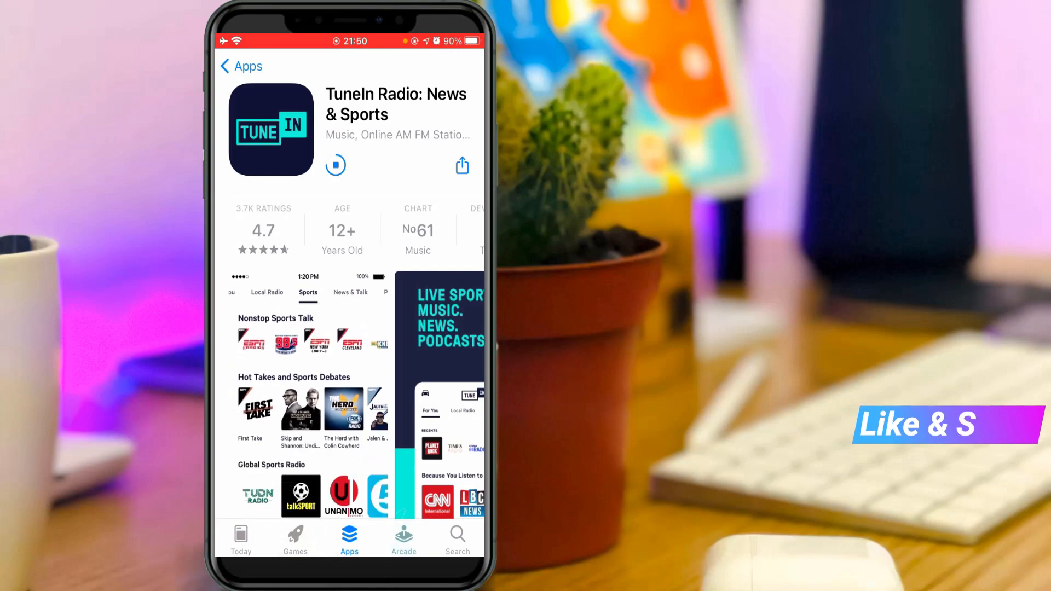
click(352, 166)
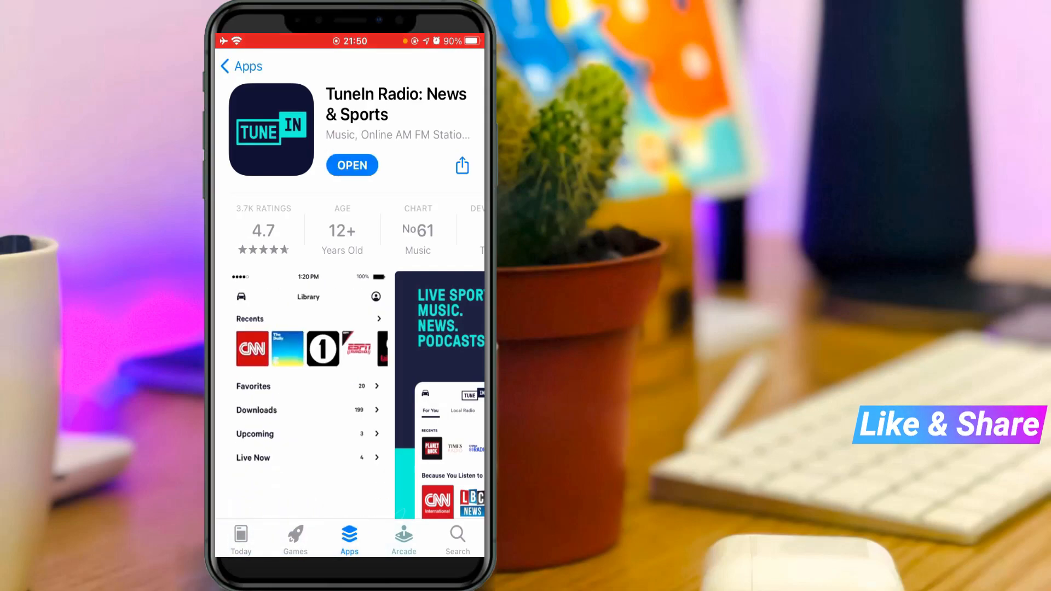